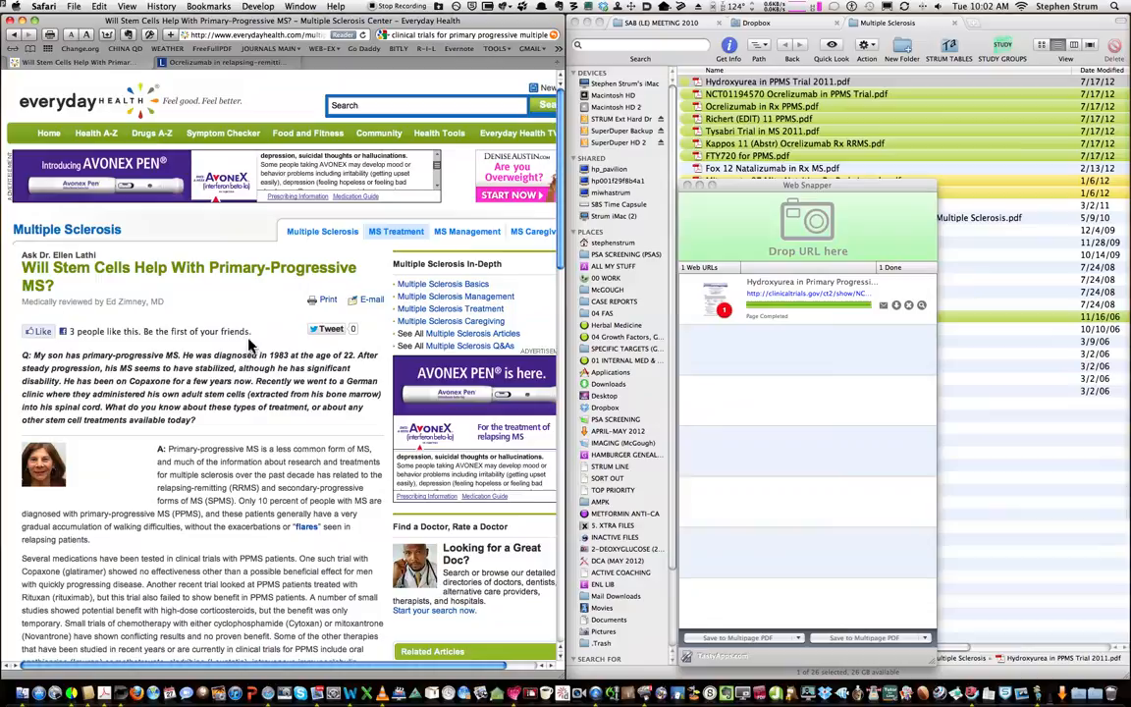
- Scroll down and back up through the Everyday Health stem-cell MS article
scroll(down, 3)
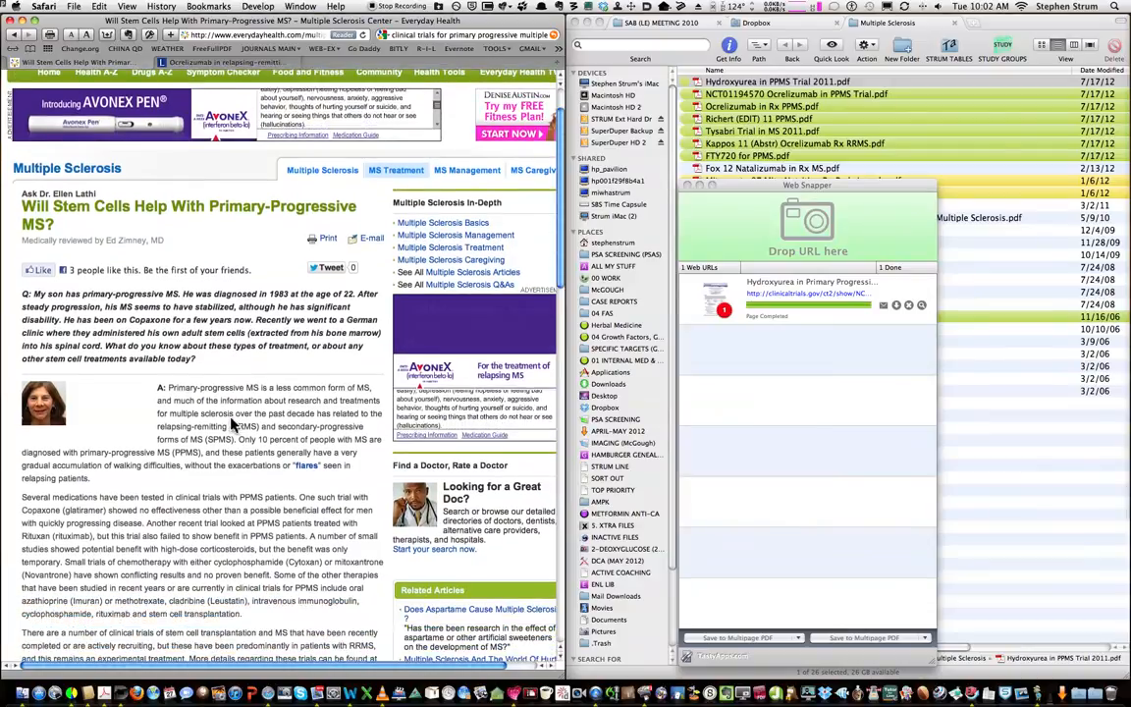
scroll(down, 3)
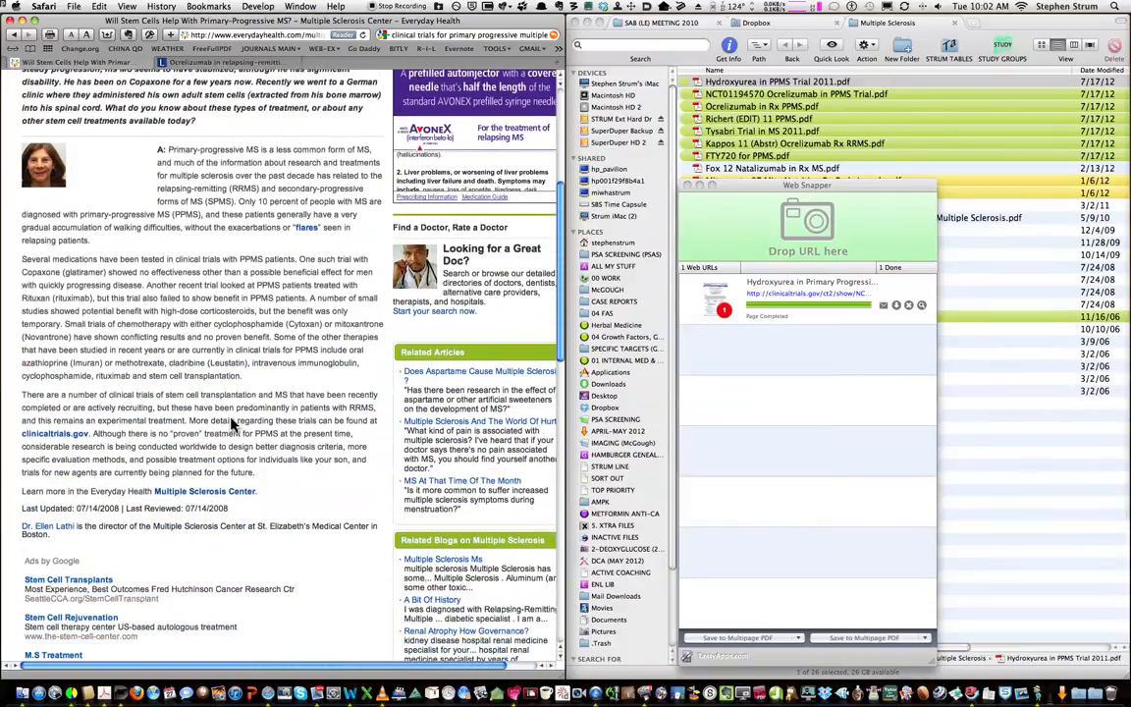
scroll(up, 3)
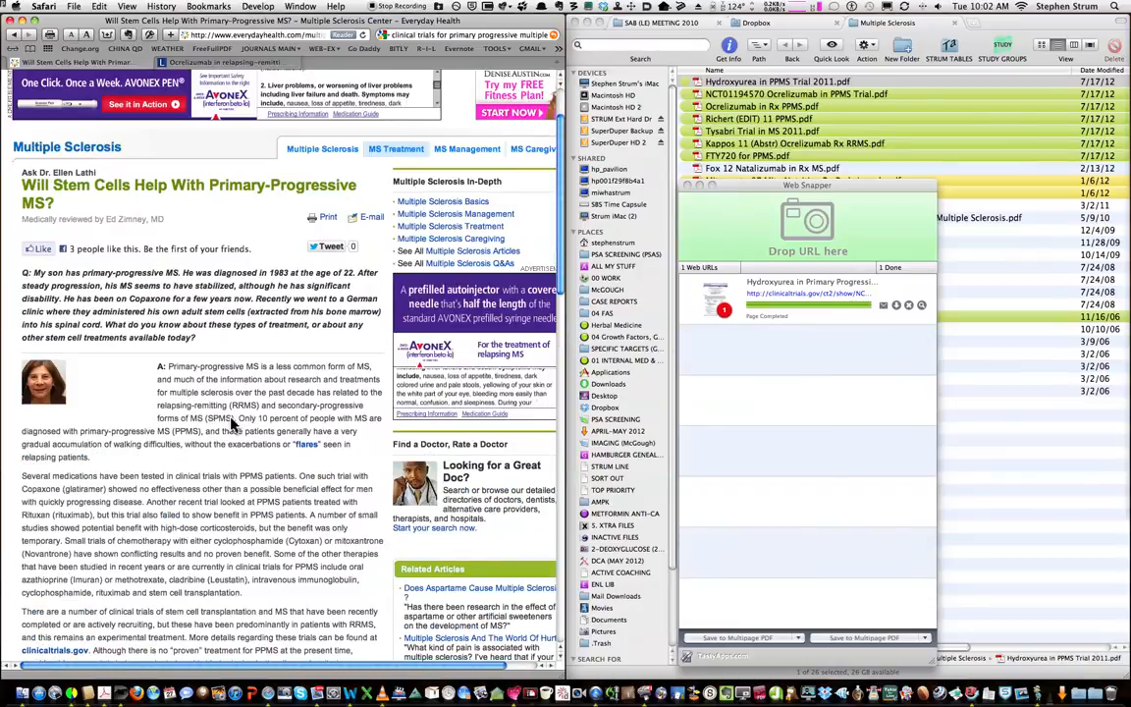
scroll(up, 3)
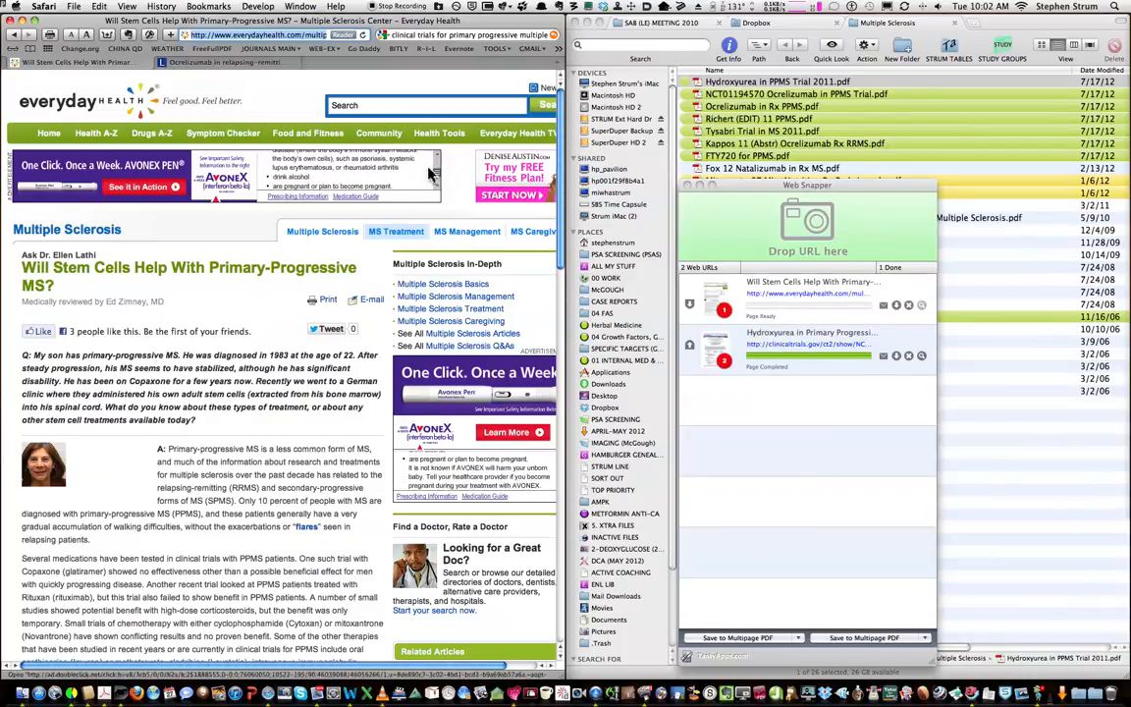
- Open the PDF save sheet for the queued Everyday Health entry
click(257, 34)
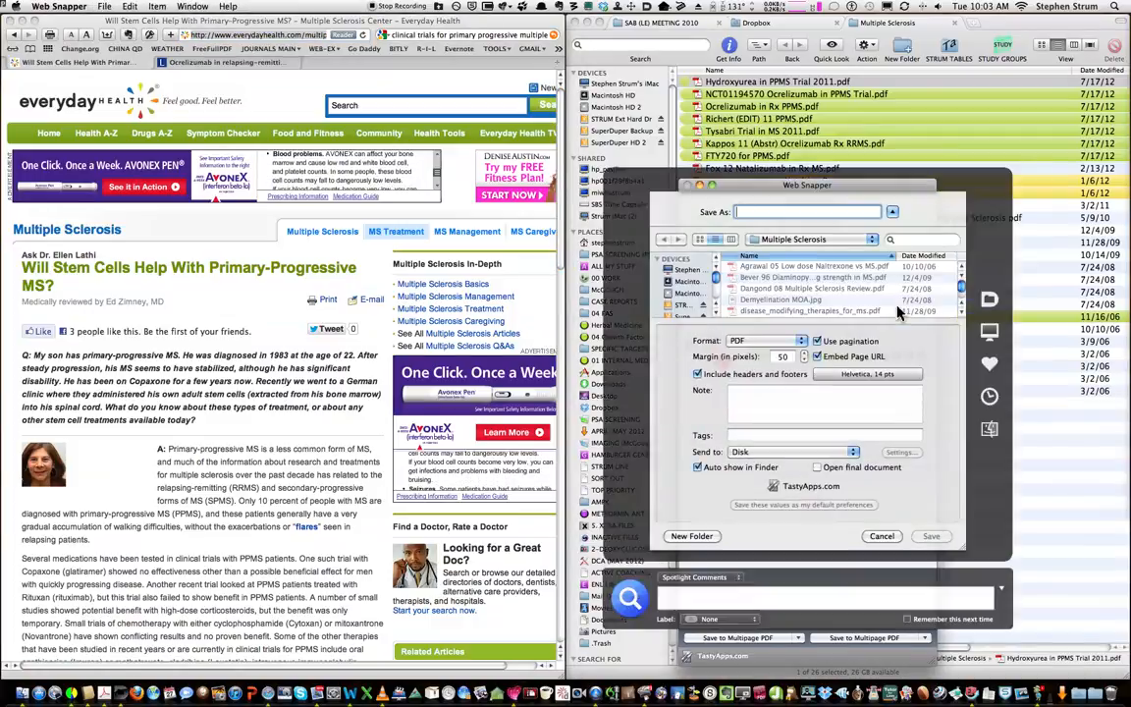
- Save the capture as PDF 'Zimney Web Stem Cells for PPMS' in Multiple Sclerosis
click(832, 277)
text(Zimney)
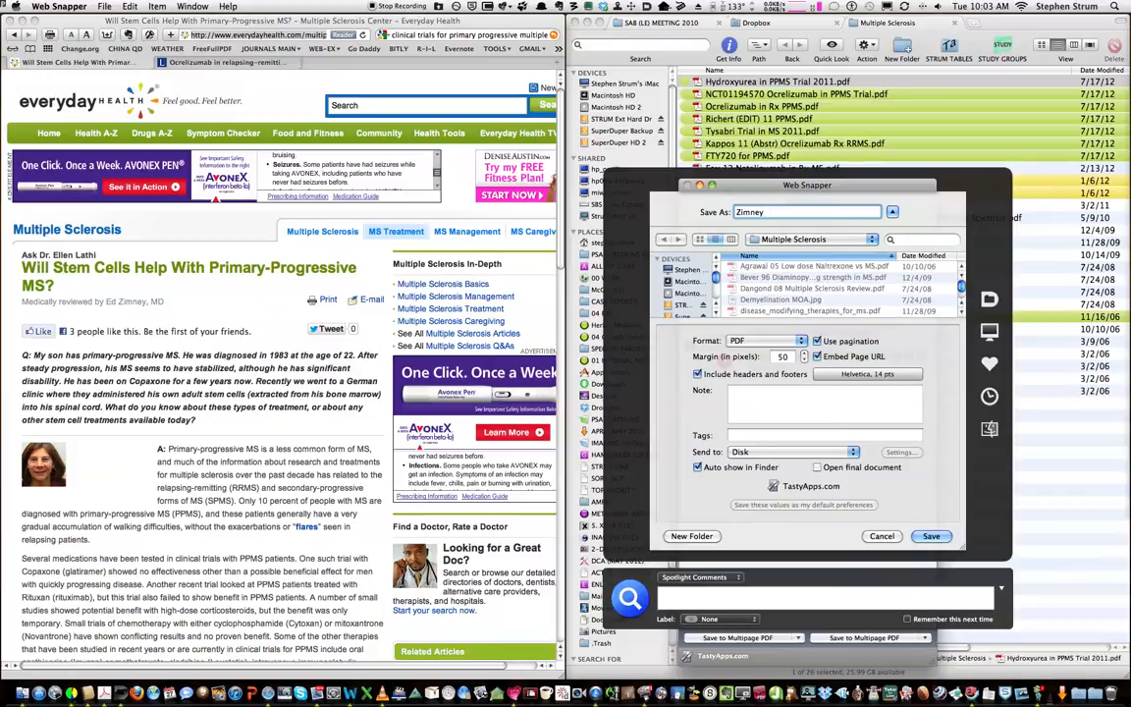
text(Web)
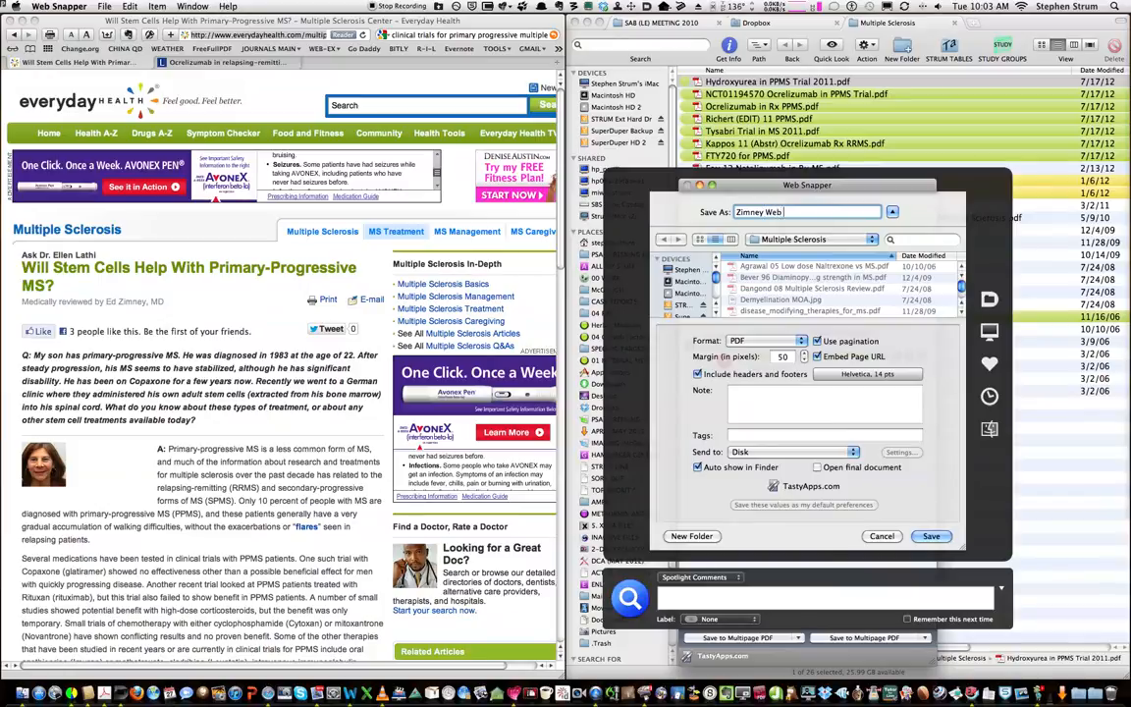
text(Stem)
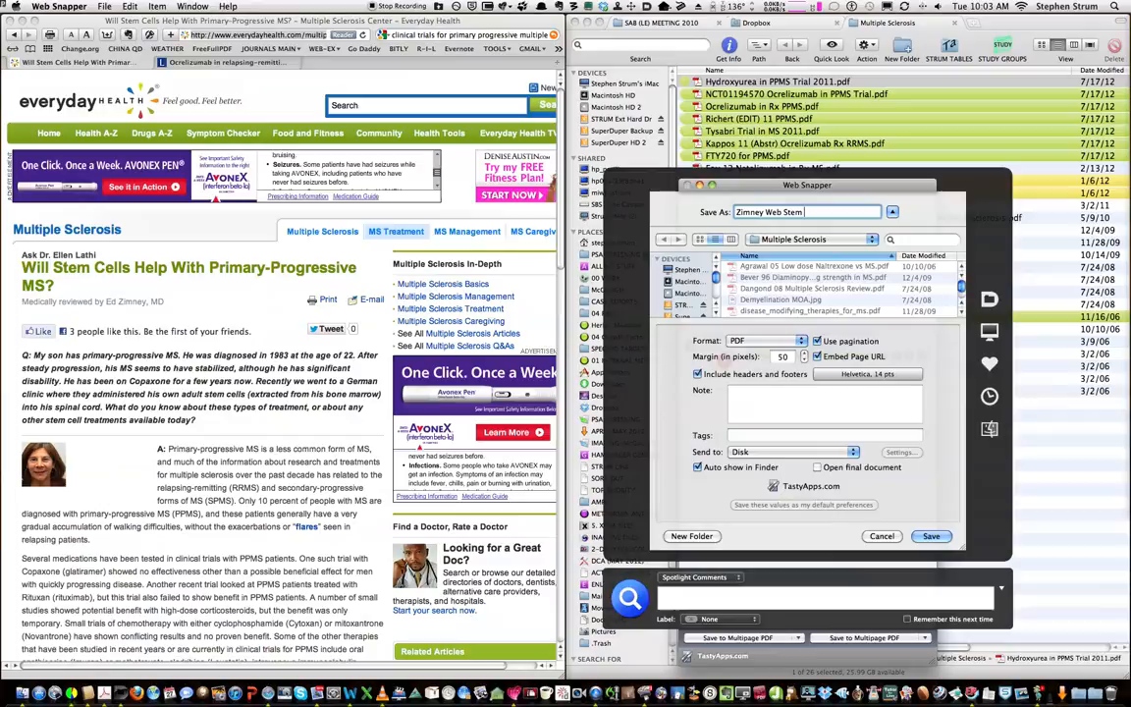
text(Cells f)
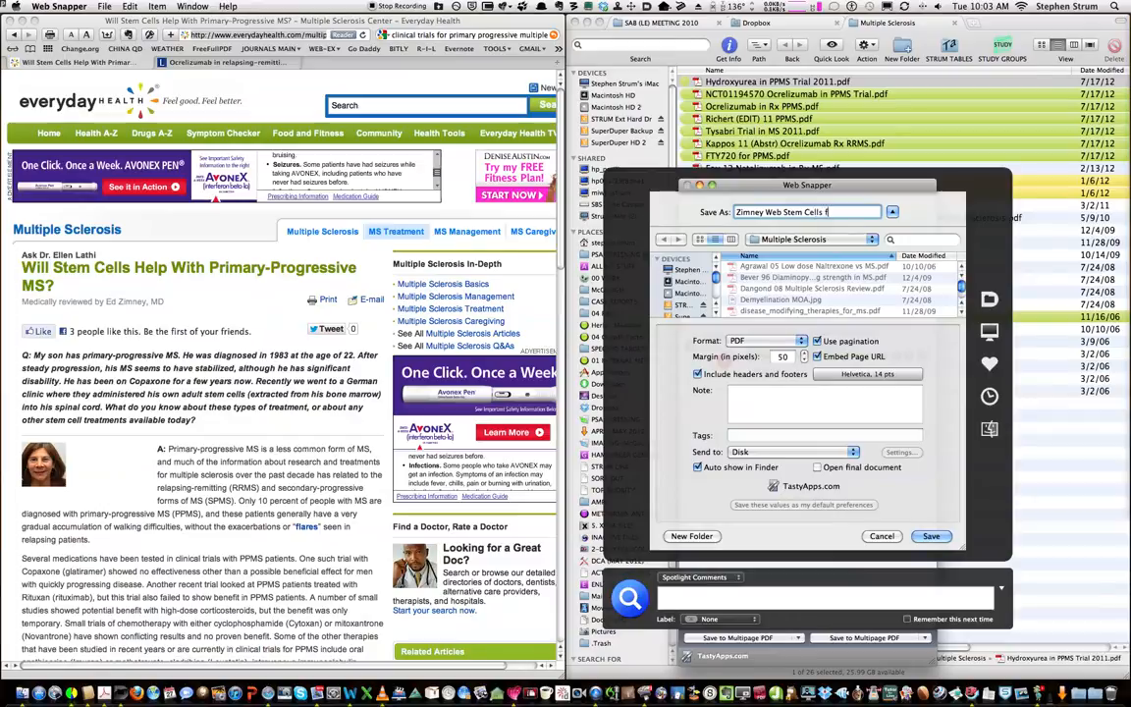
text(or PPMS)
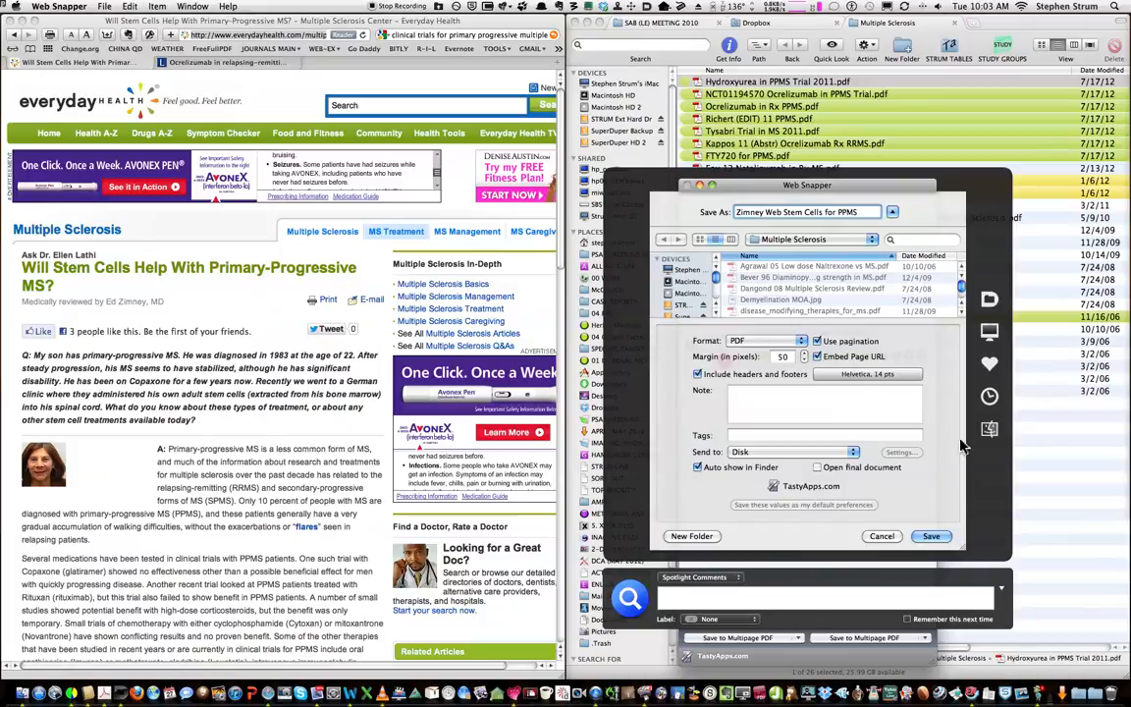
click(929, 536)
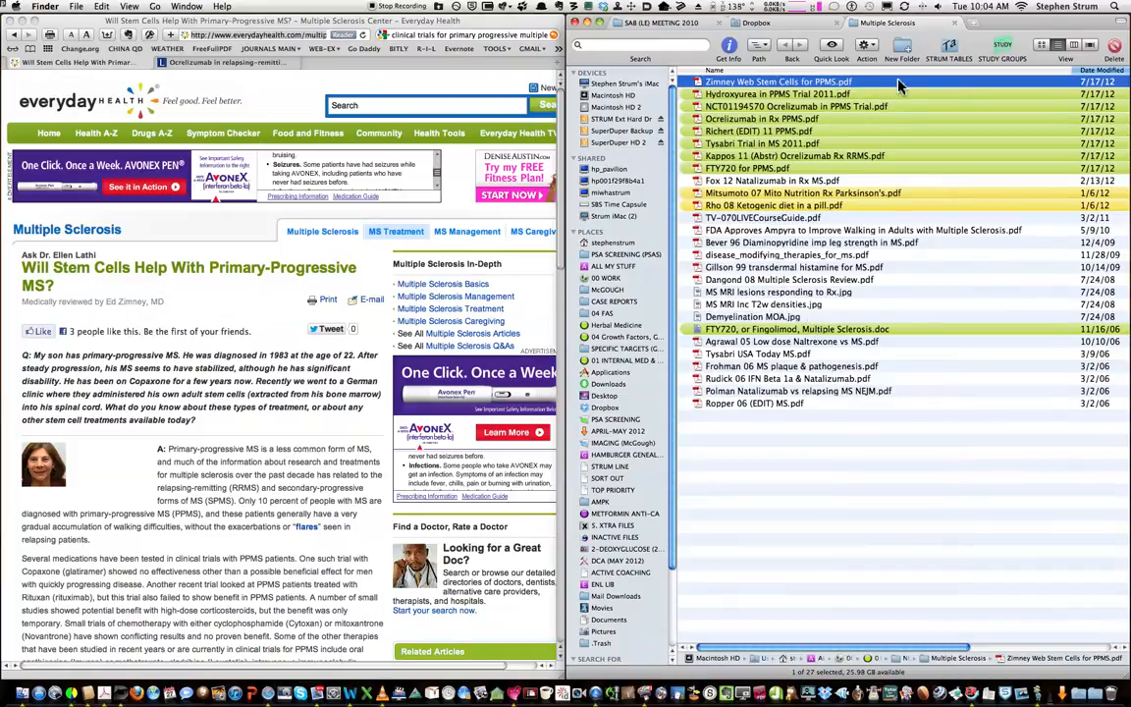
mouse_move(780, 89)
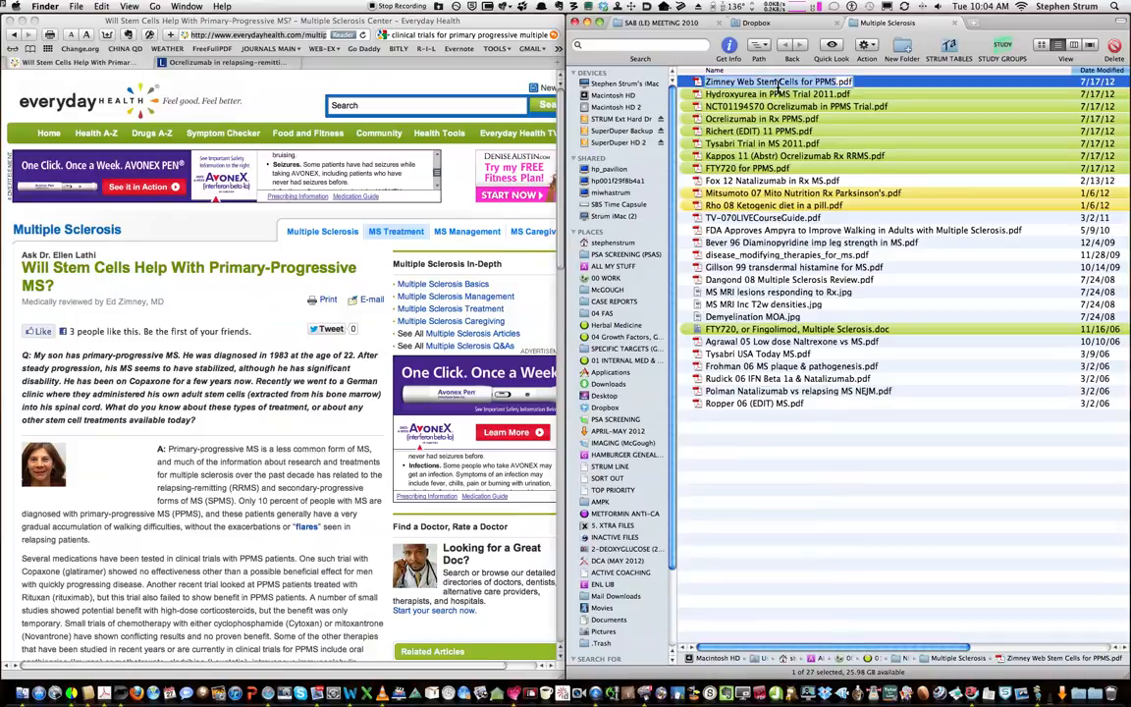
- Select and open 'Zimney Web Stem Cells for PPMS.pdf' from the Multiple Sclerosis folder
click(776, 93)
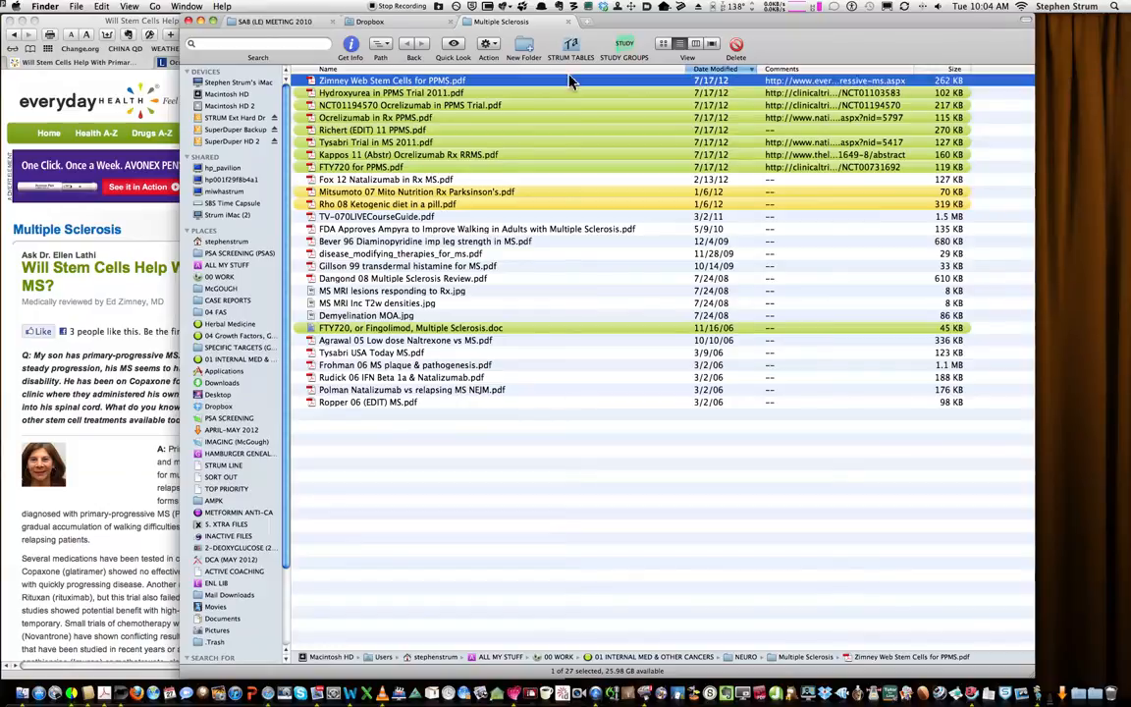
double_click(392, 80)
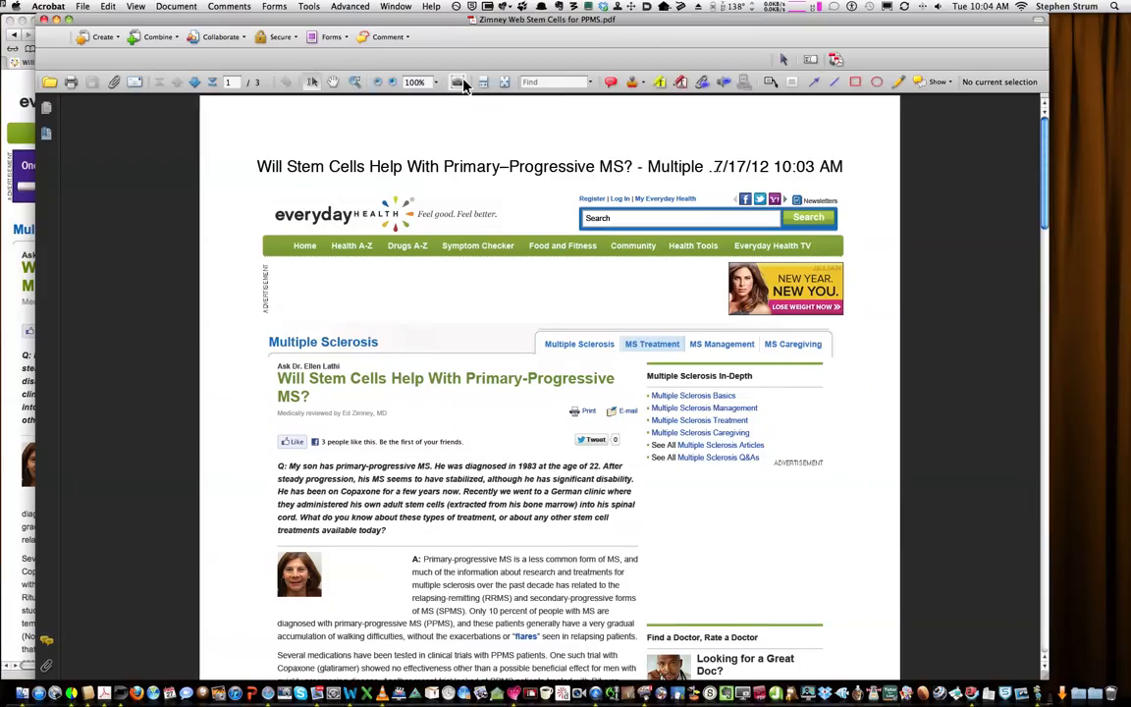
- Scroll down to the doctor's answer and activate the Underline Text tool
scroll(down, 3)
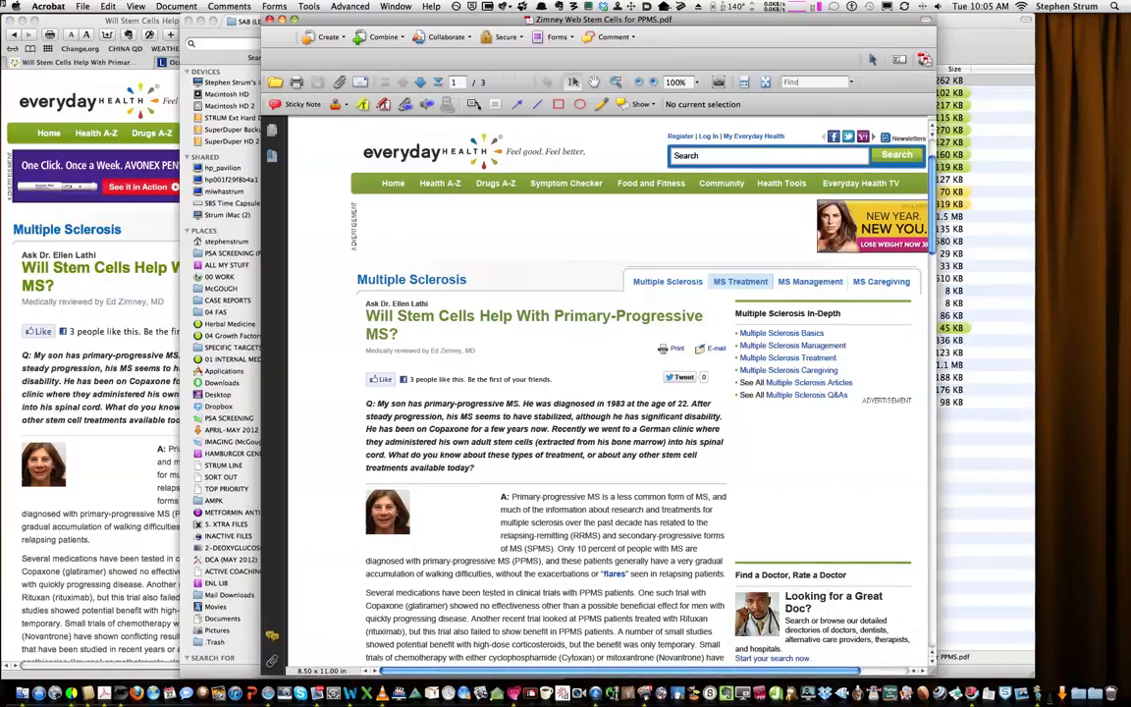
mouse_move(781, 332)
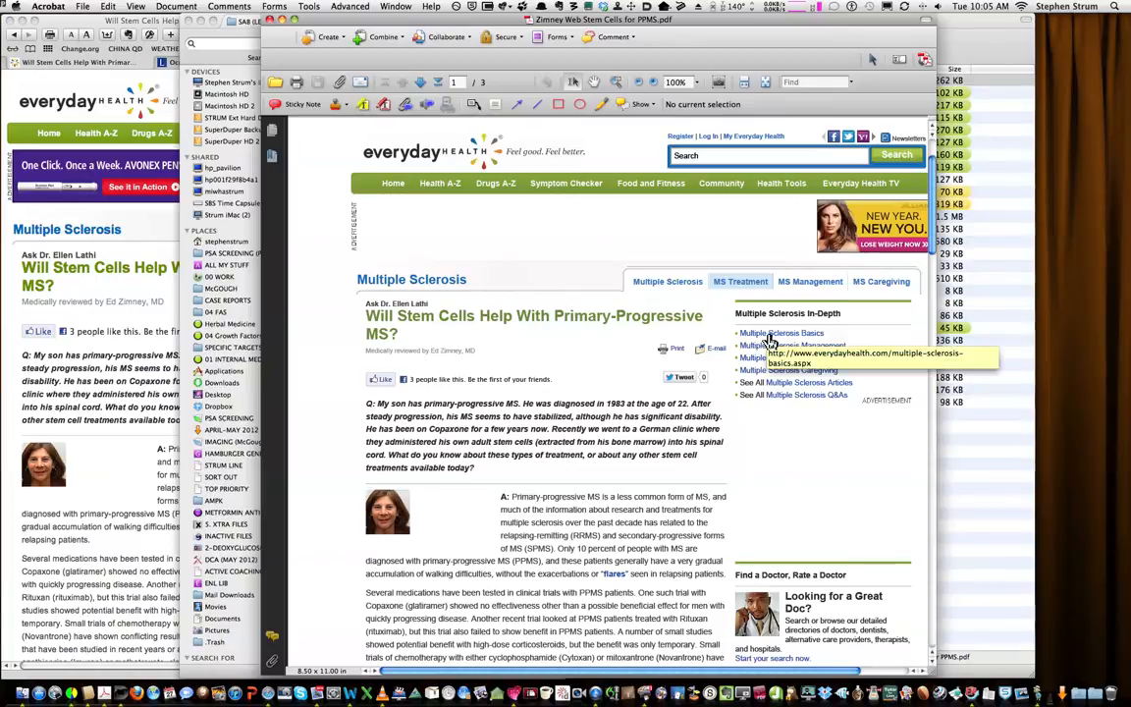
mouse_move(788, 346)
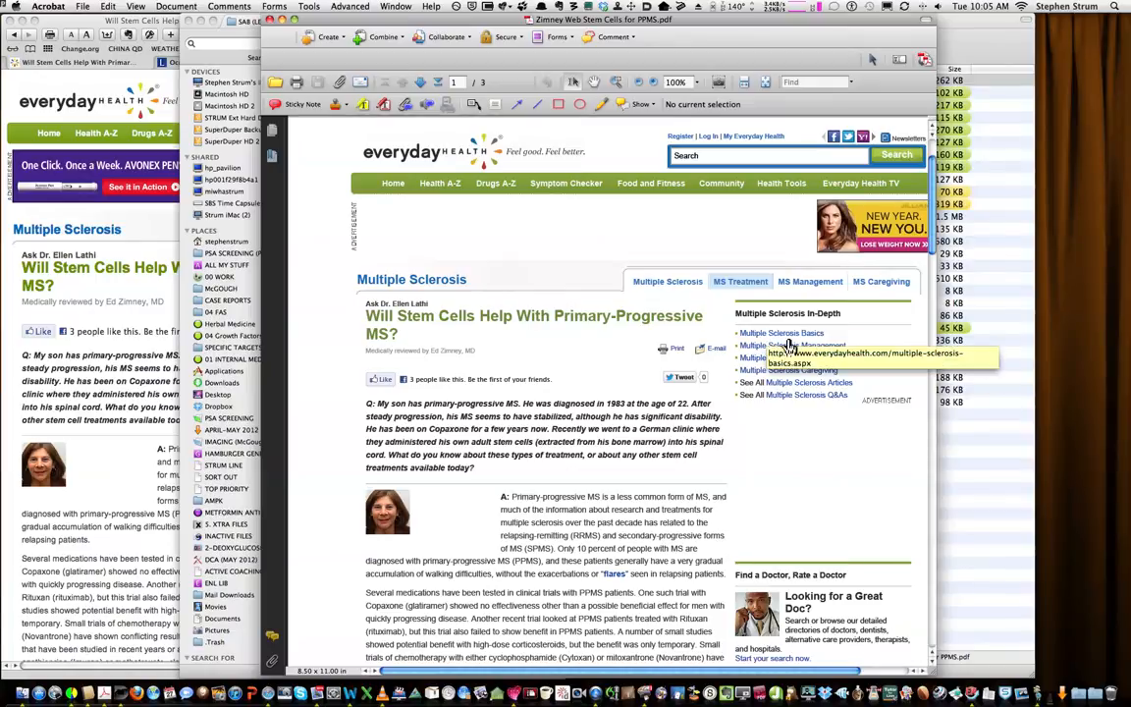
mouse_move(773, 341)
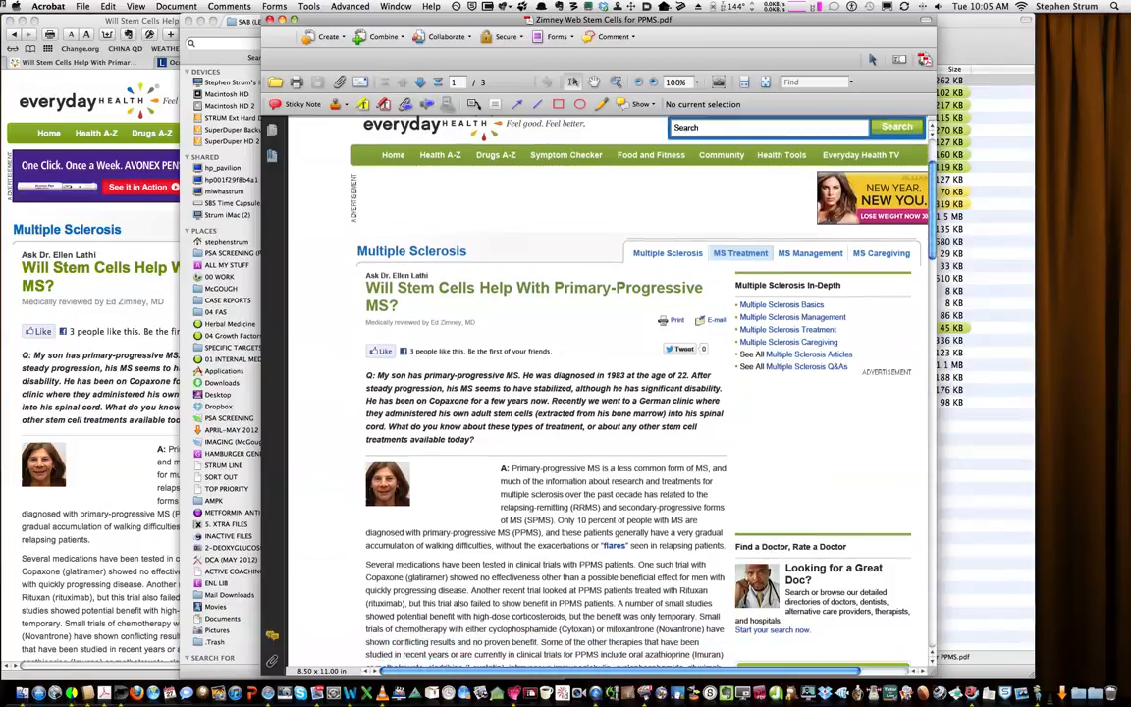
scroll(down, 3)
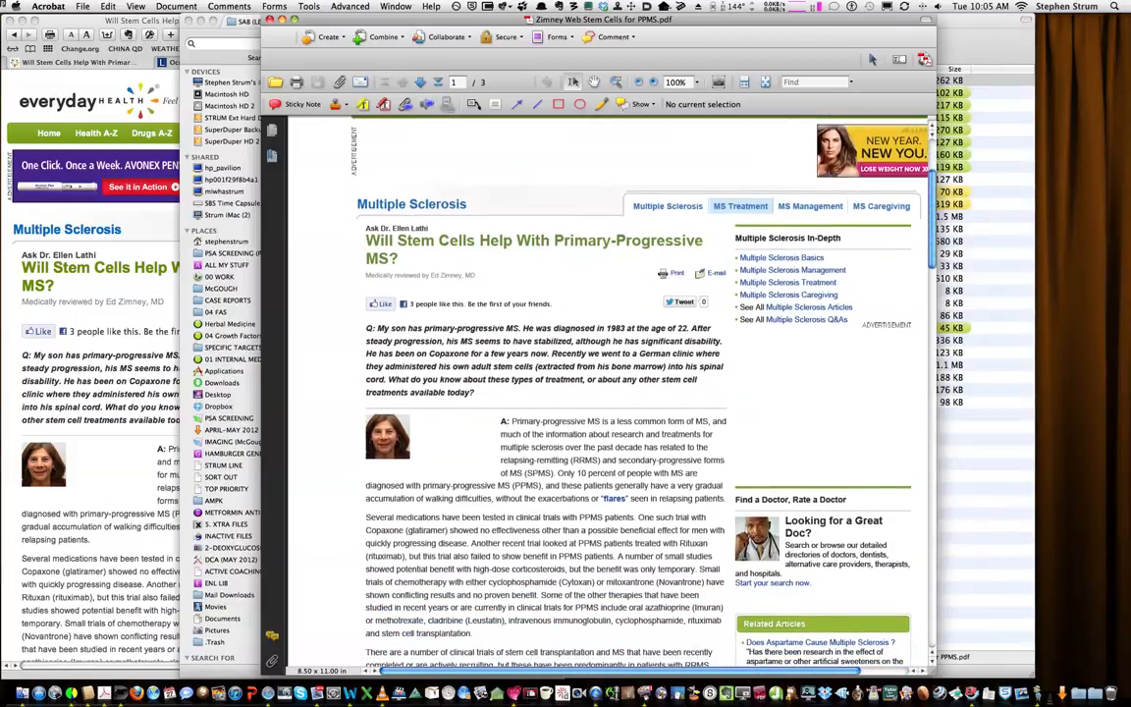
scroll(down, 3)
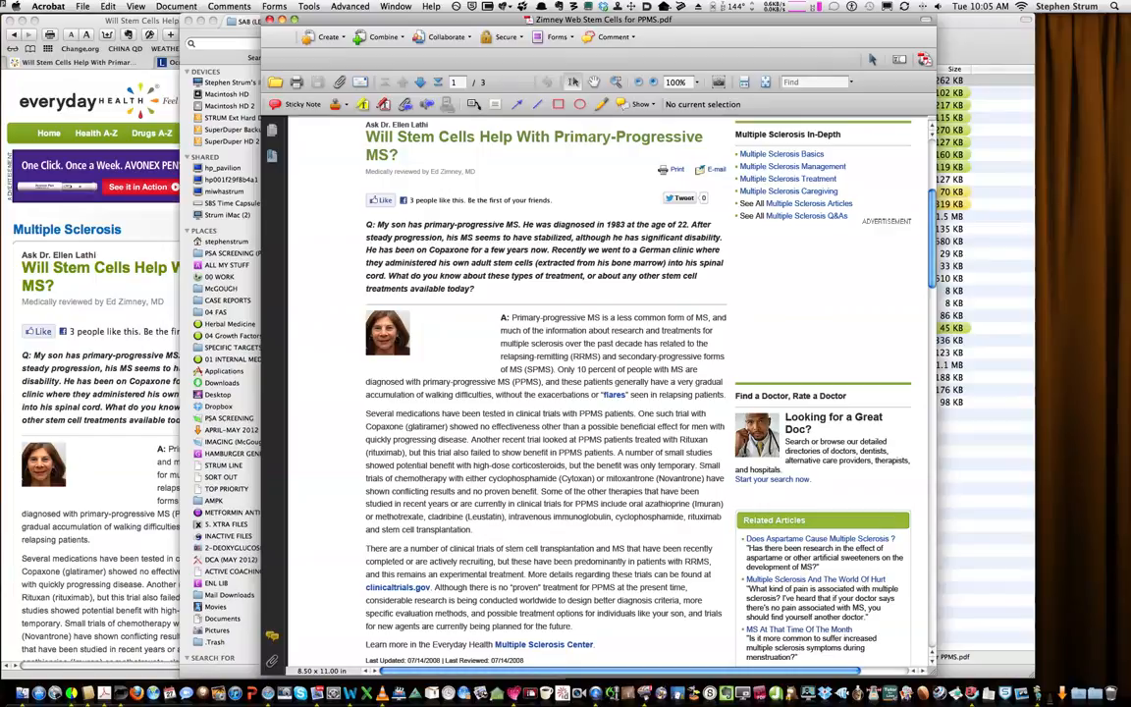
click(537, 104)
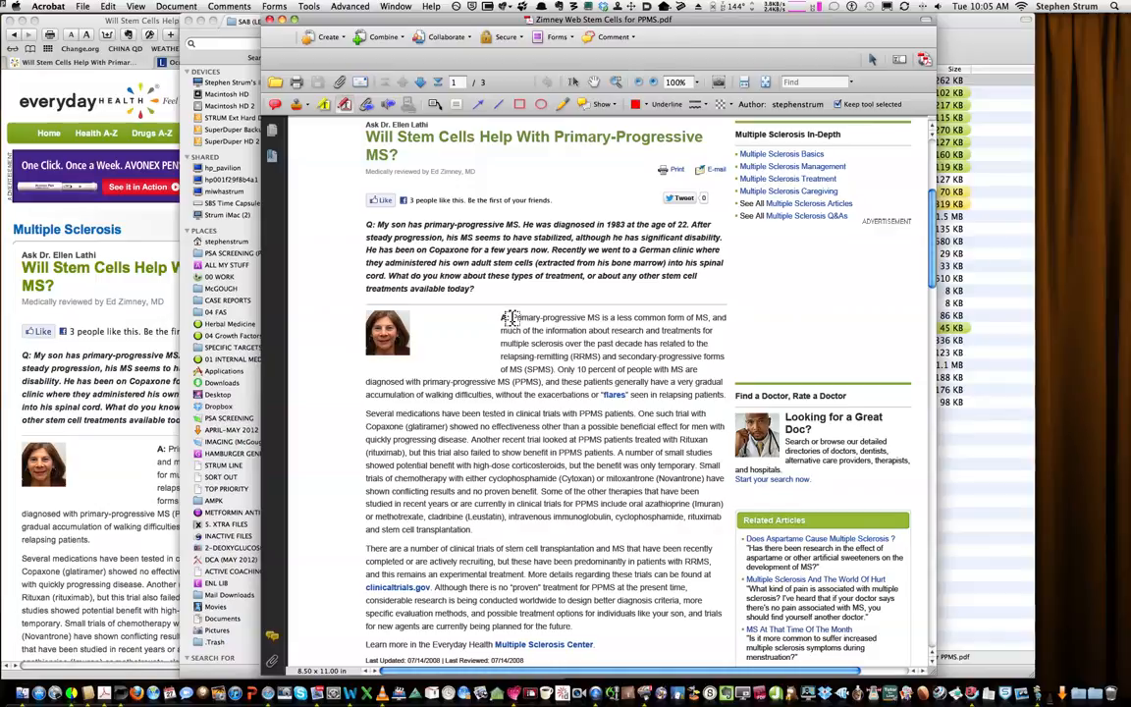
- Underline 'Primary-progressive MS is a less common form of MS.'
drag(509, 317, 699, 317)
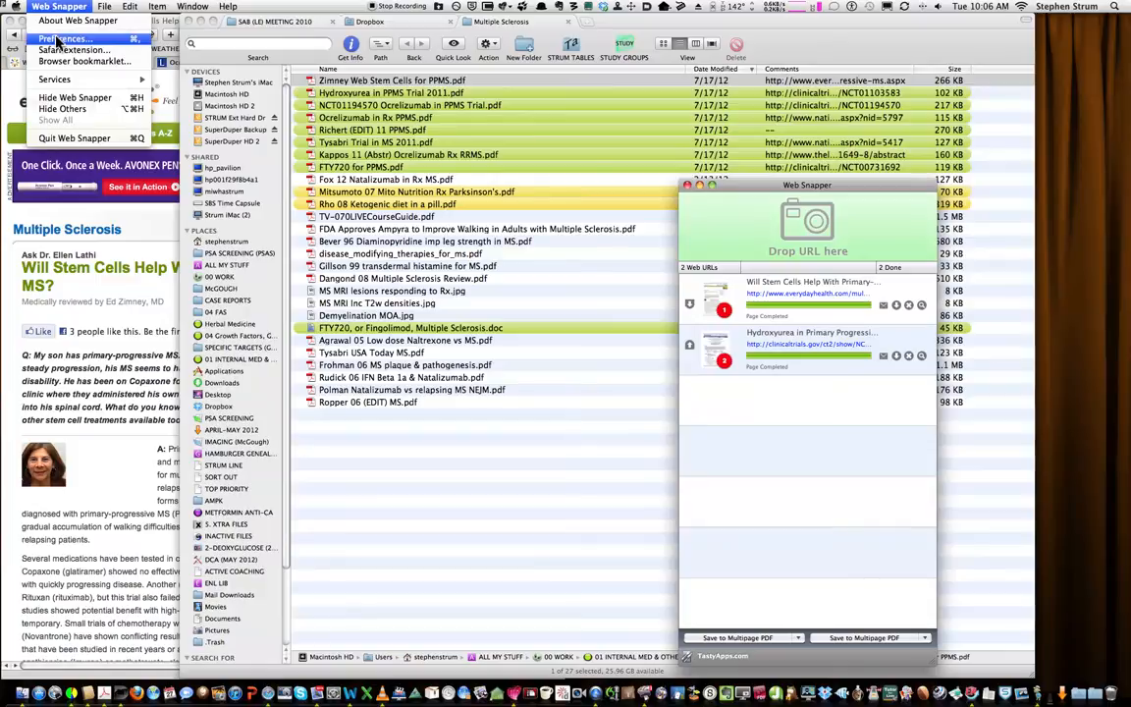
click(65, 39)
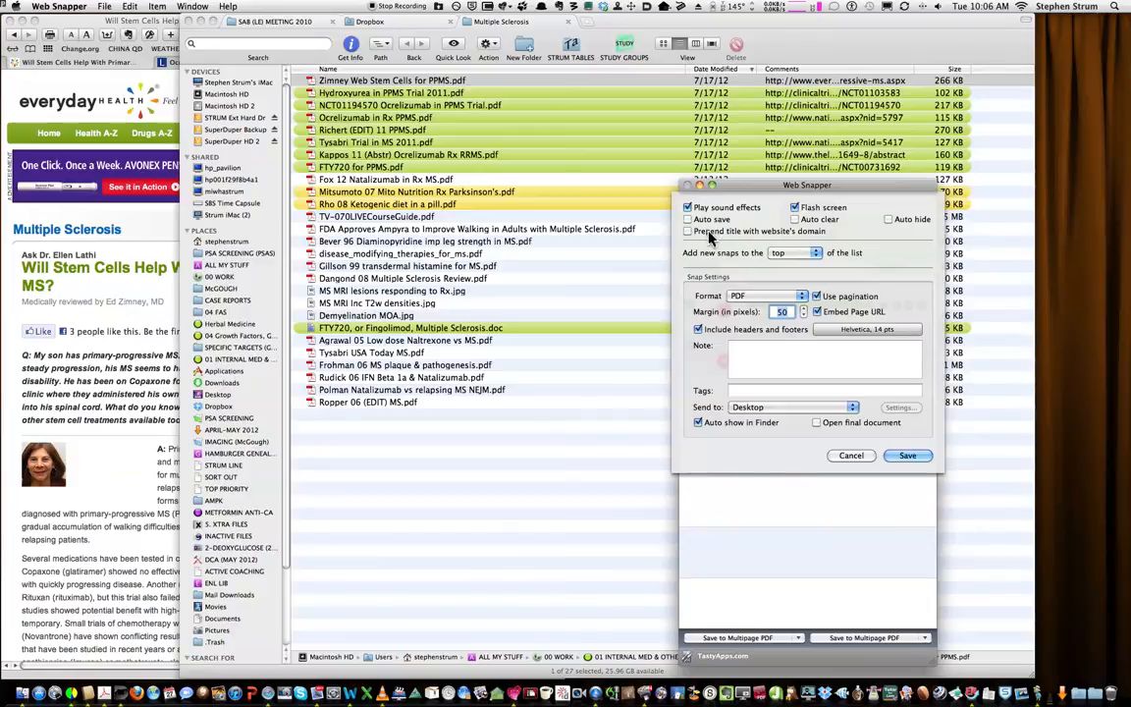
mouse_move(691, 276)
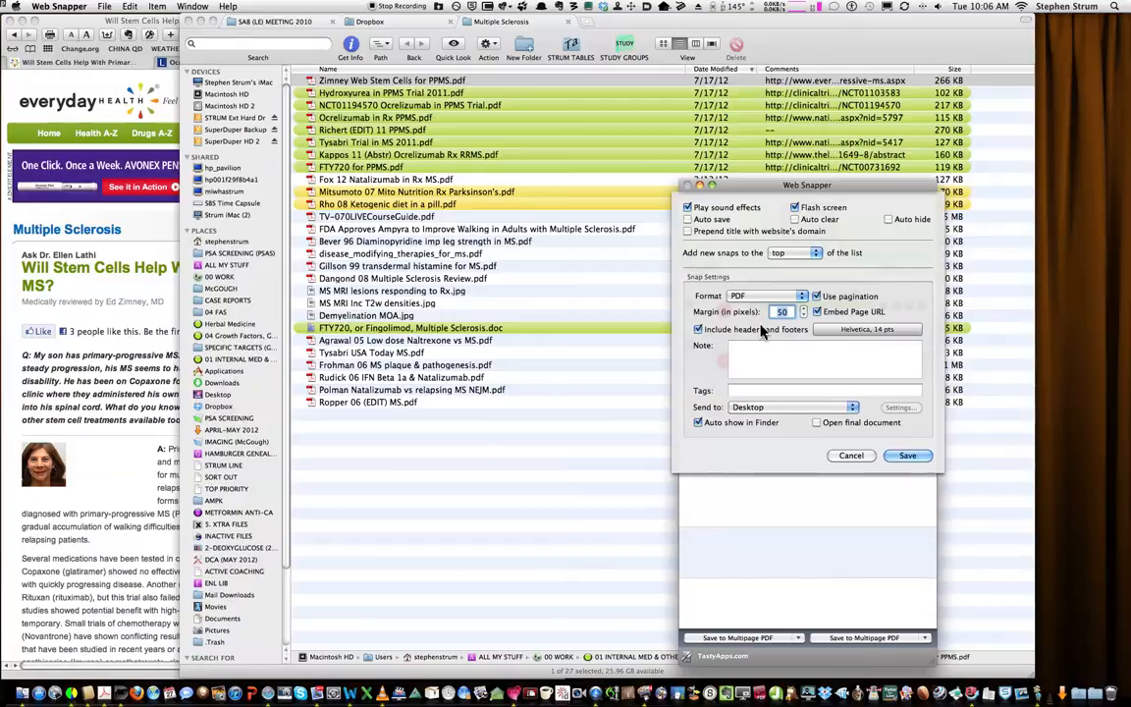
click(768, 296)
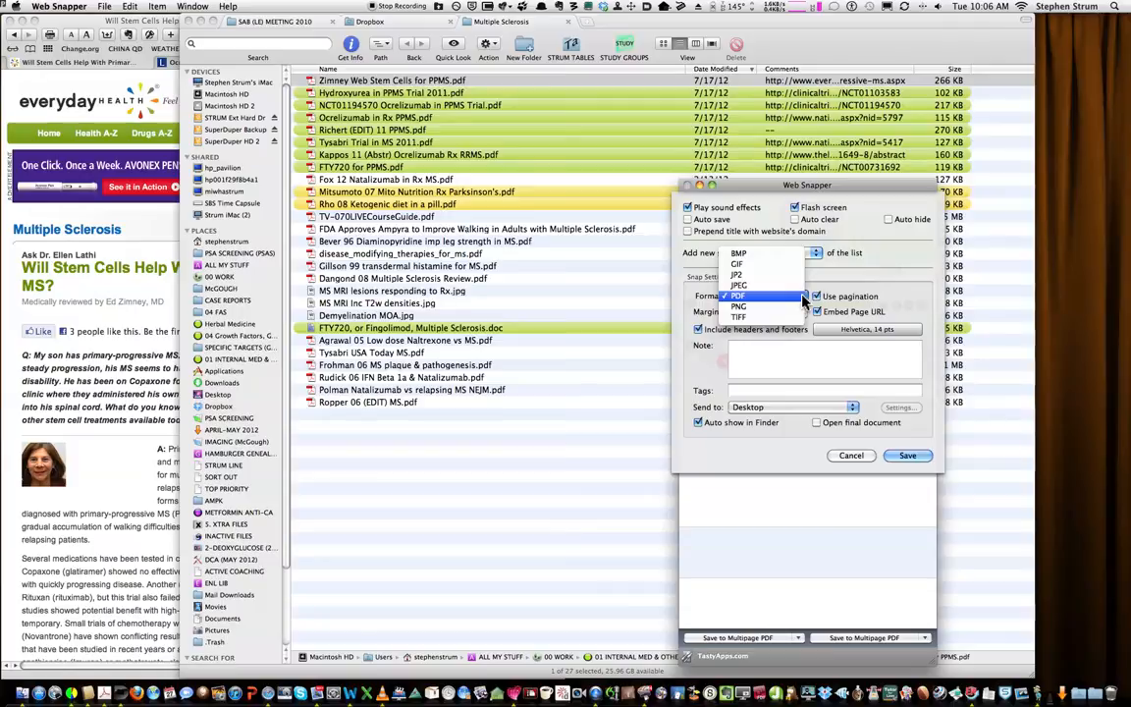
click(738, 295)
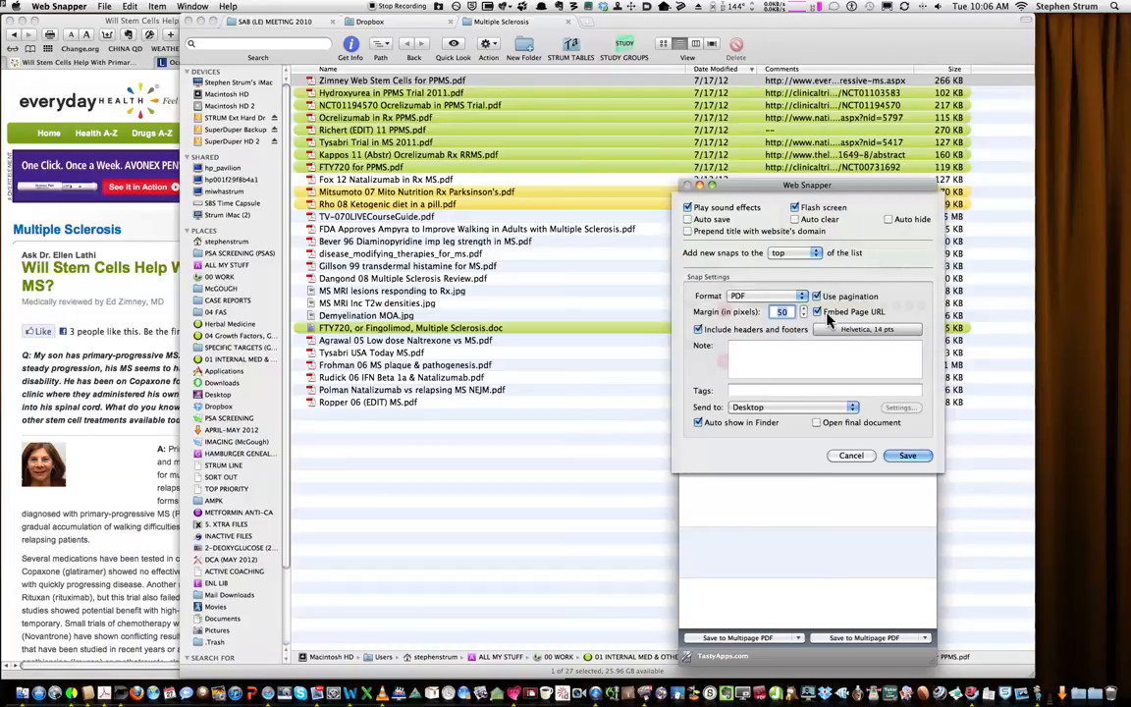
mouse_move(888, 324)
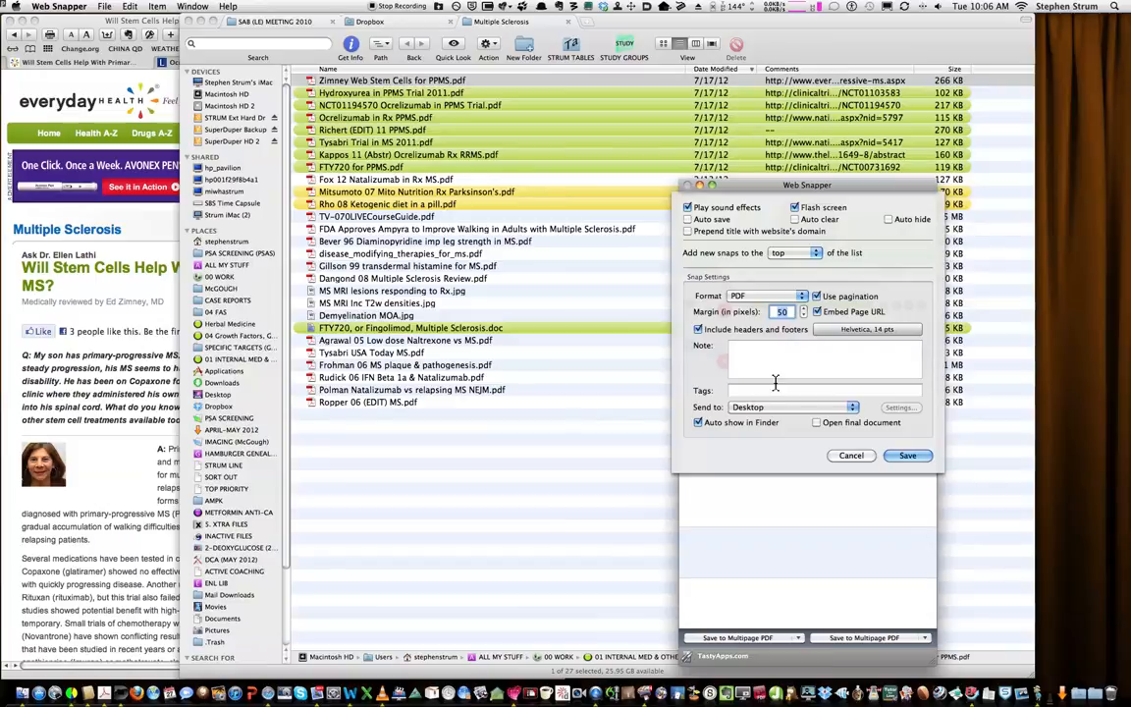
mouse_move(764, 416)
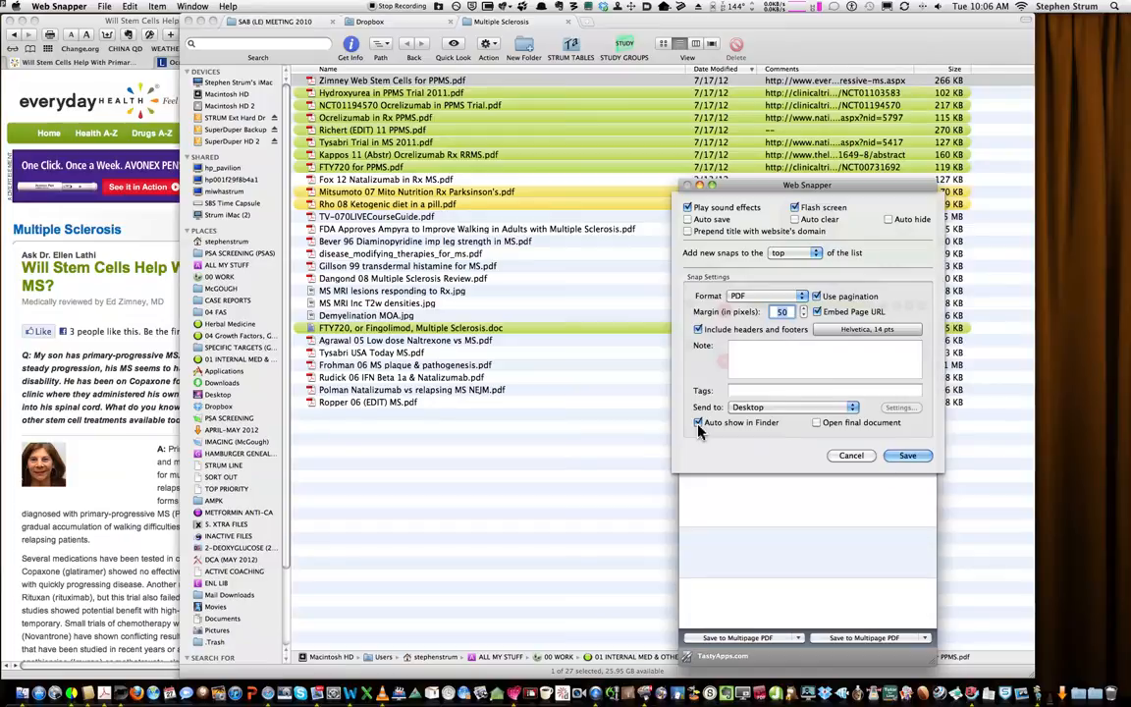
mouse_move(754, 431)
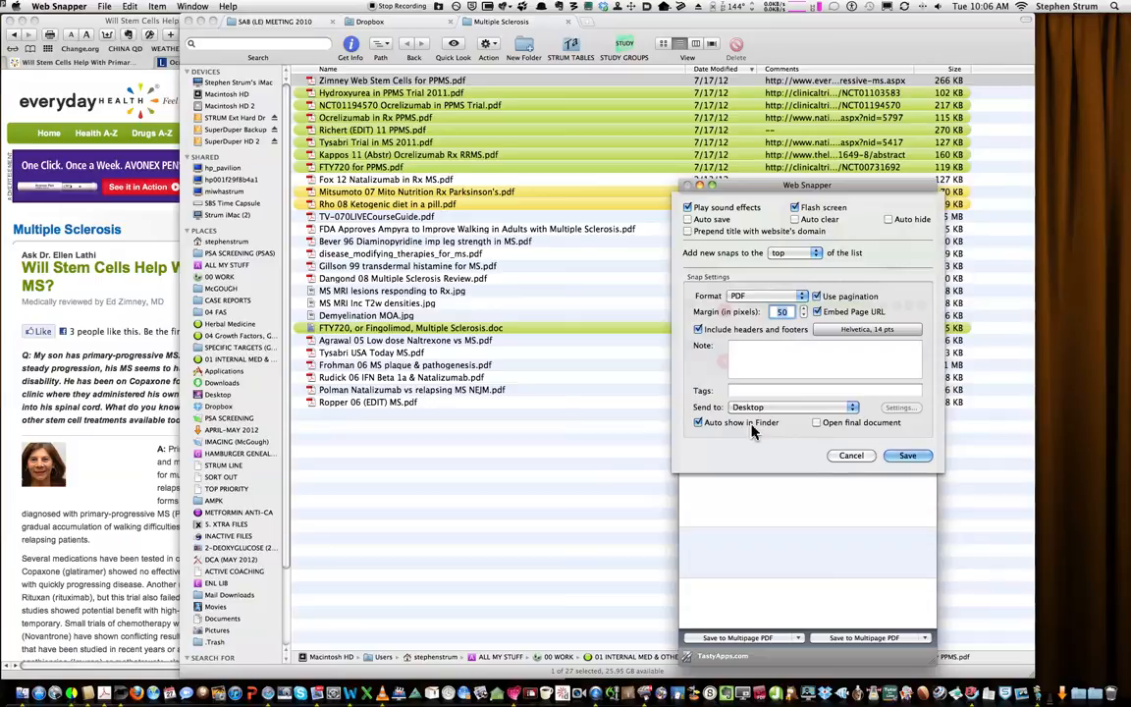
mouse_move(610, 497)
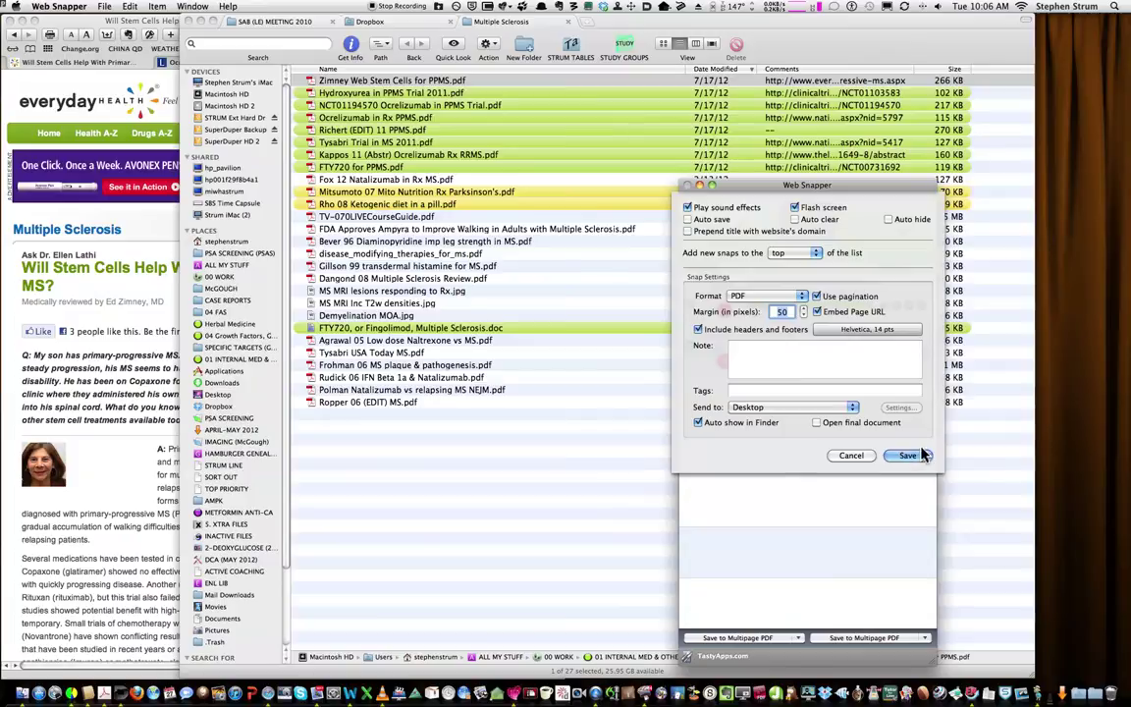
click(906, 455)
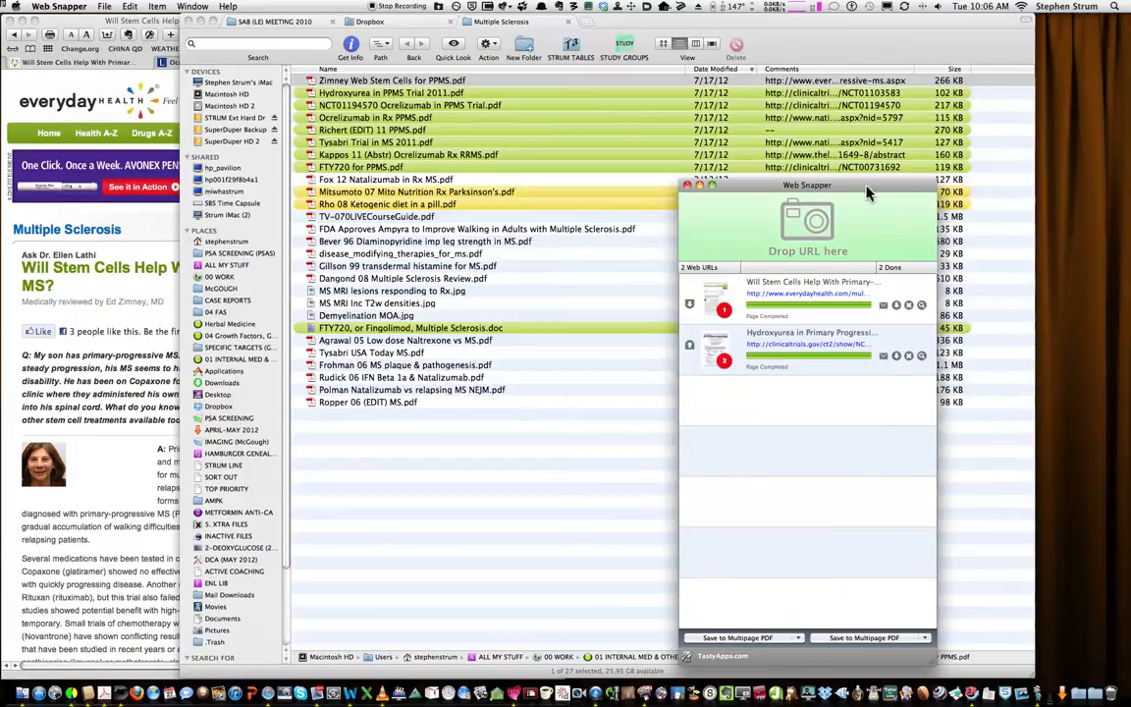
- Move Web Snapper aside and reopen the Zimney stem cells PDF from Finder
drag(807, 185, 1001, 67)
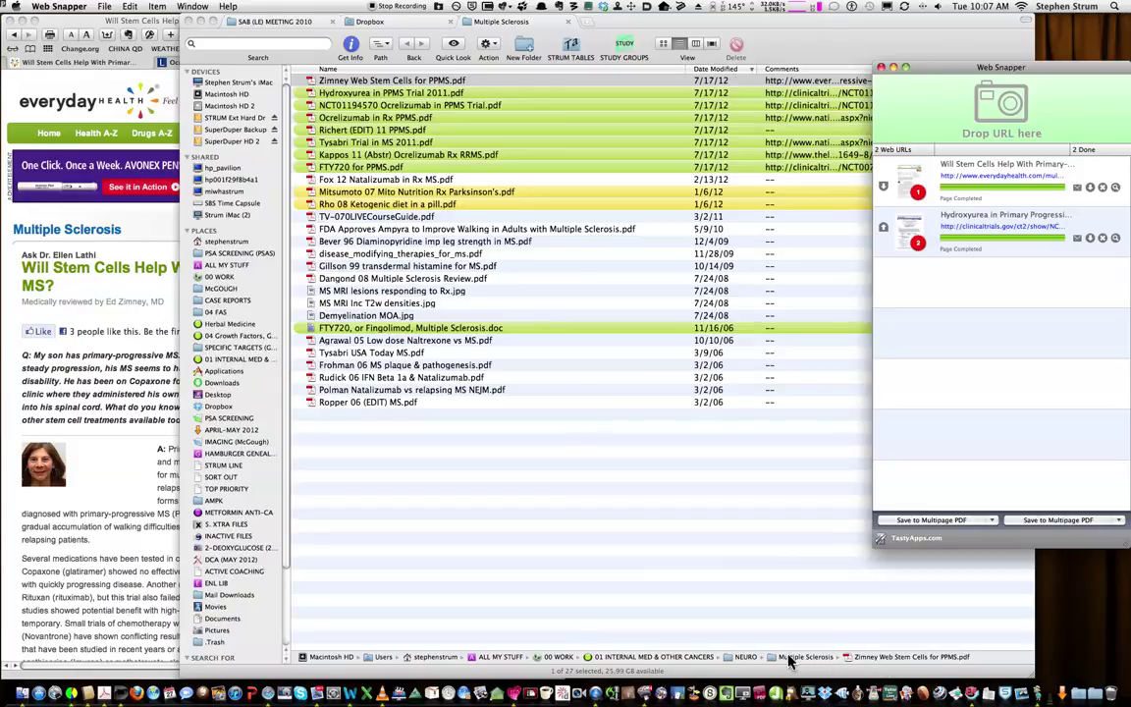
mouse_move(697, 653)
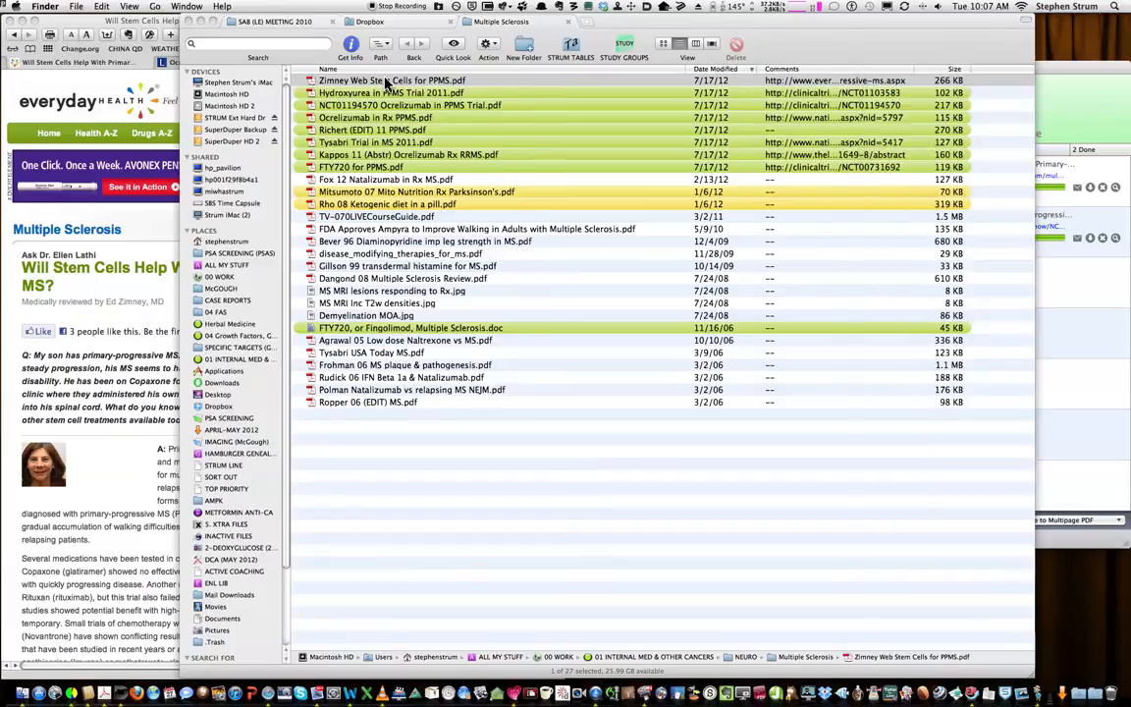
double_click(390, 81)
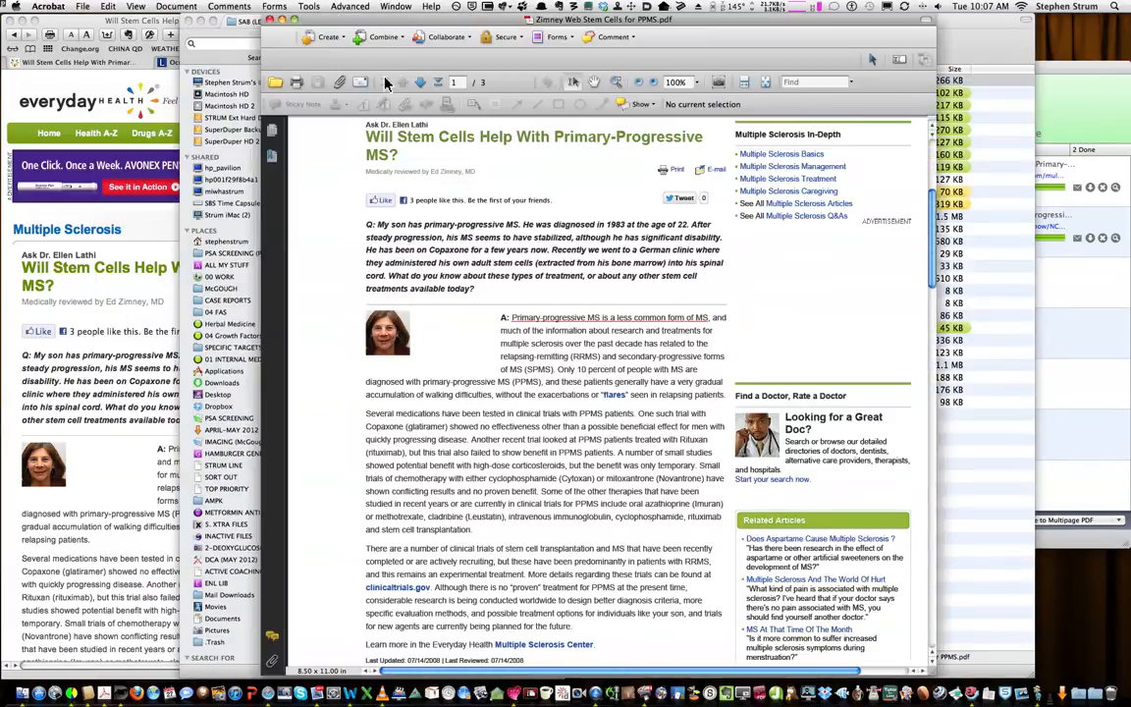
scroll(down, 3)
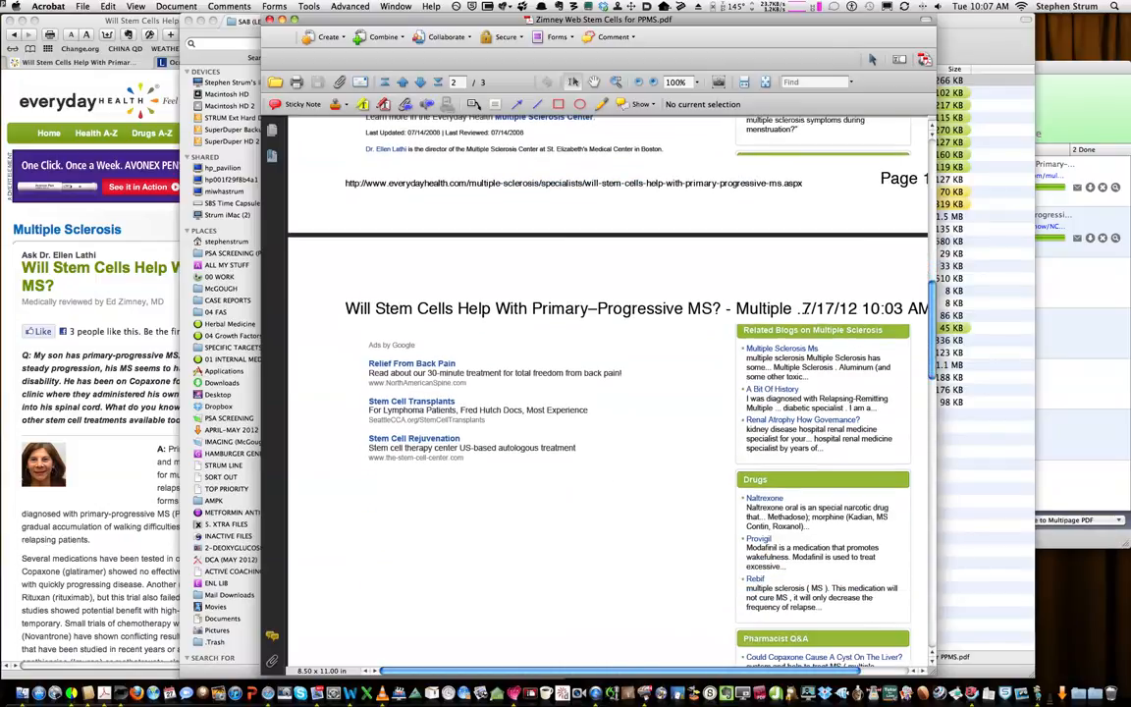
scroll(down, 3)
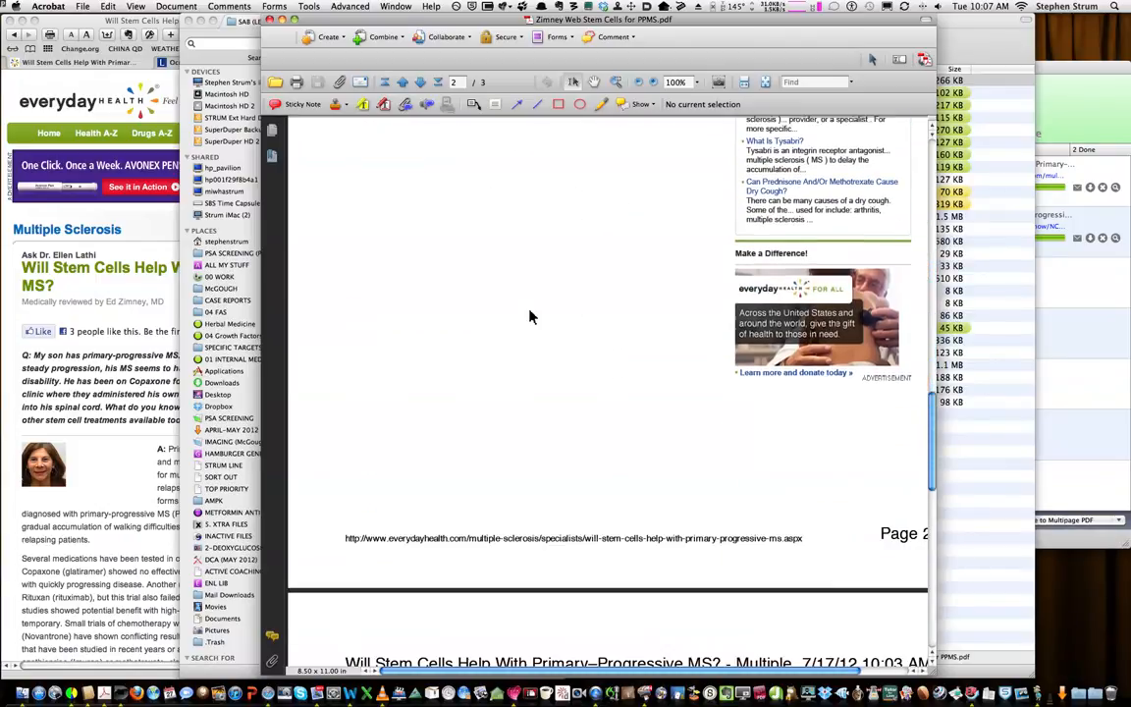
scroll(down, 3)
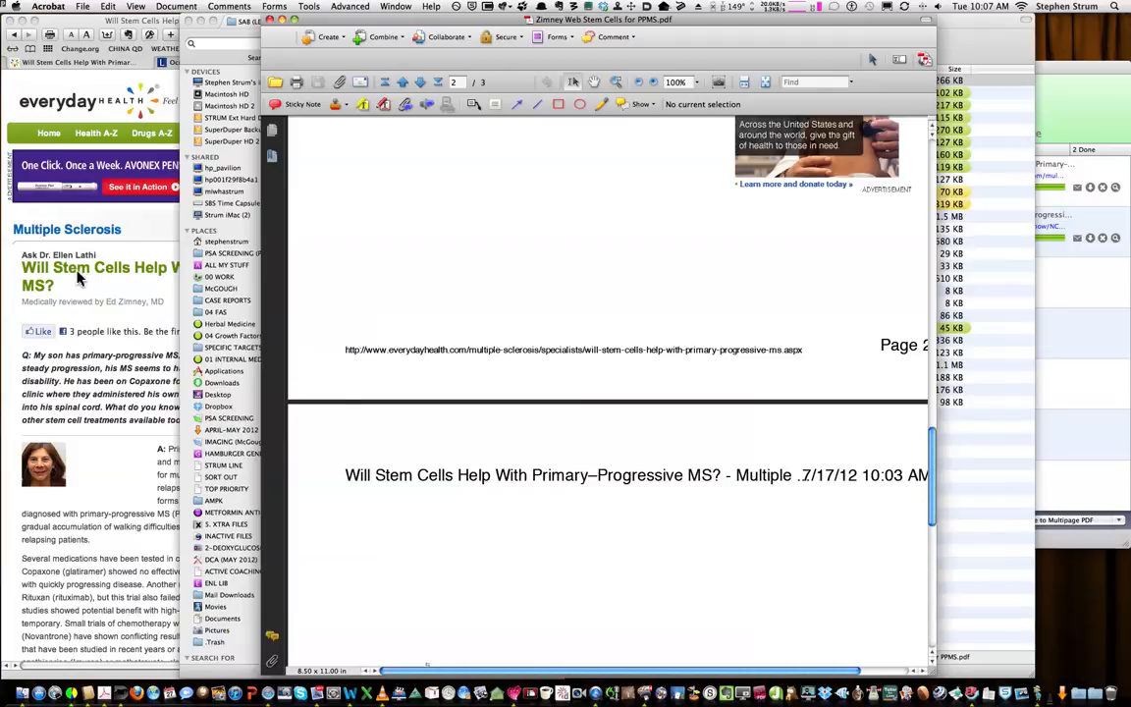
mouse_move(466, 258)
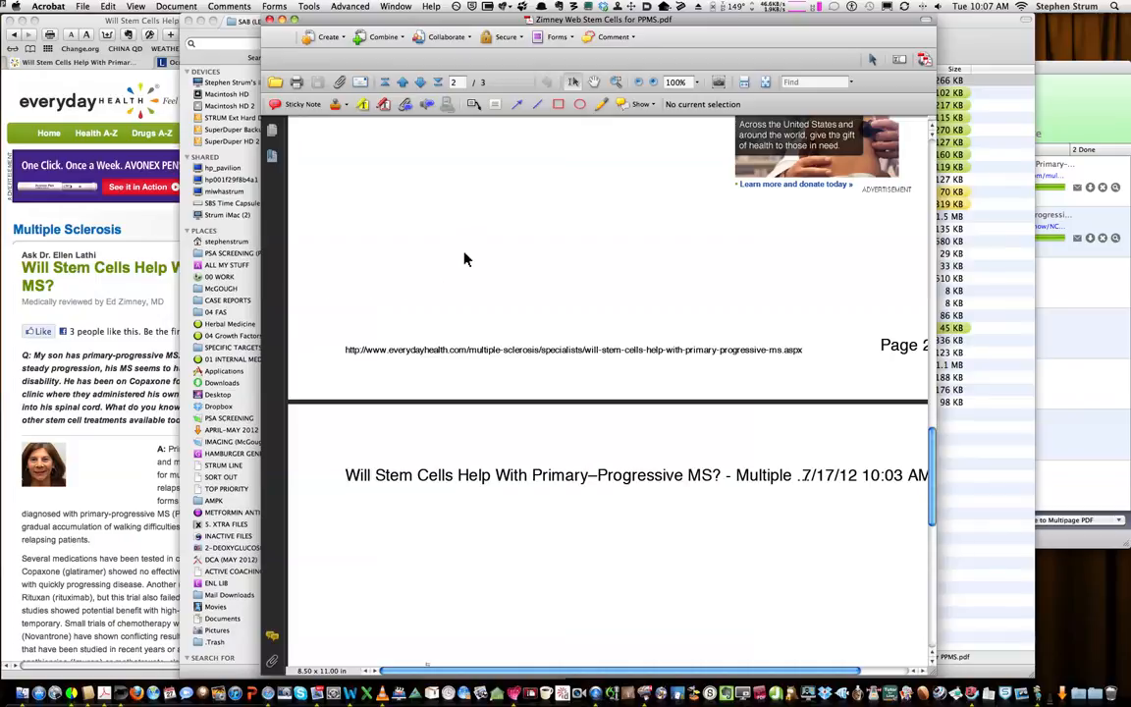
mouse_move(452, 121)
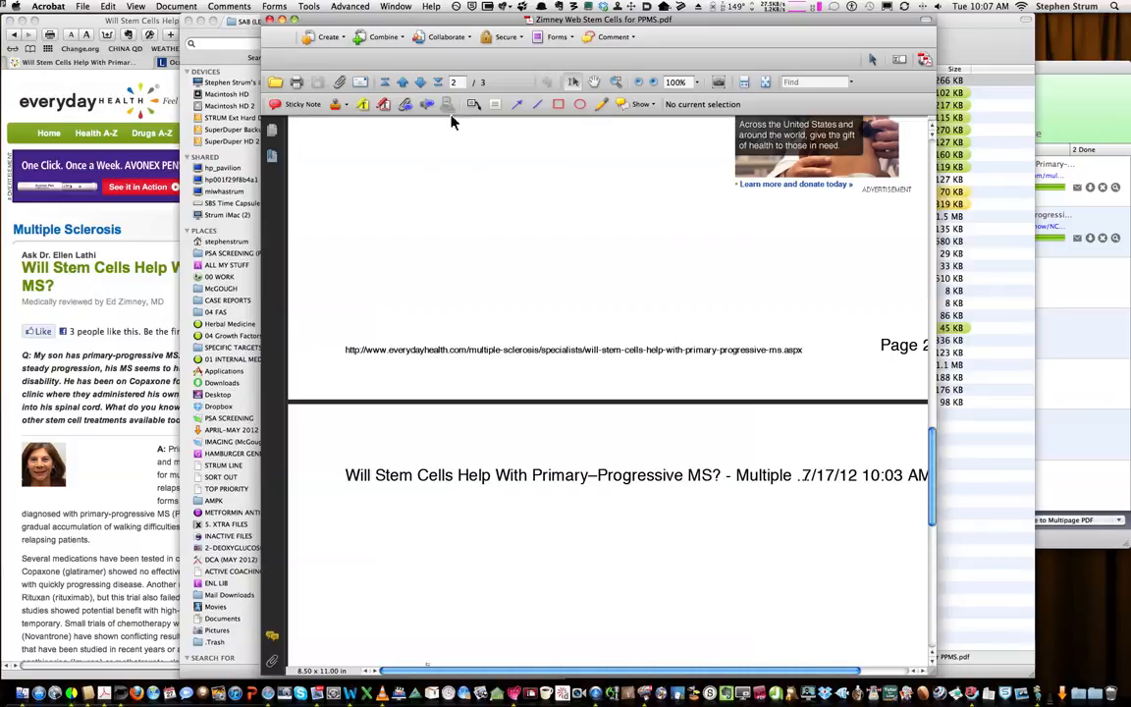